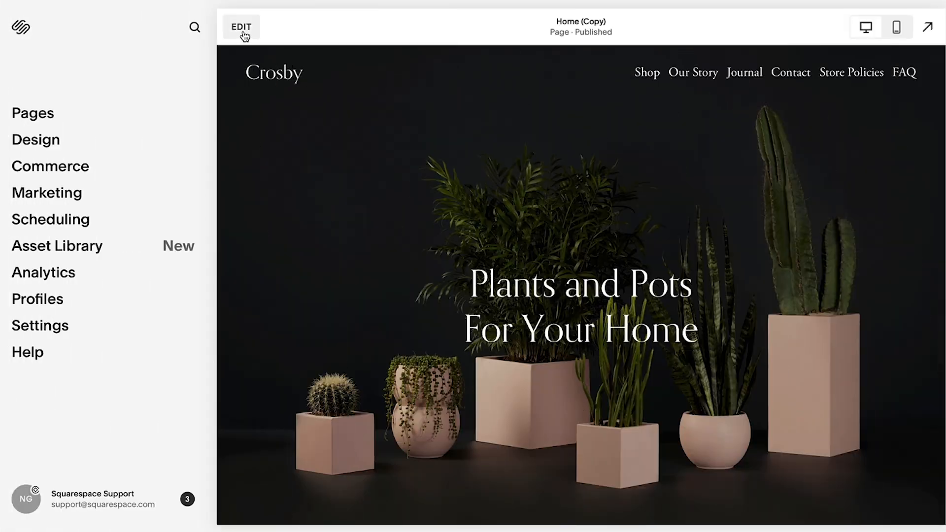
Enter edit mode on the Home page and select the hero's Learn more text and button
left_click(240, 26)
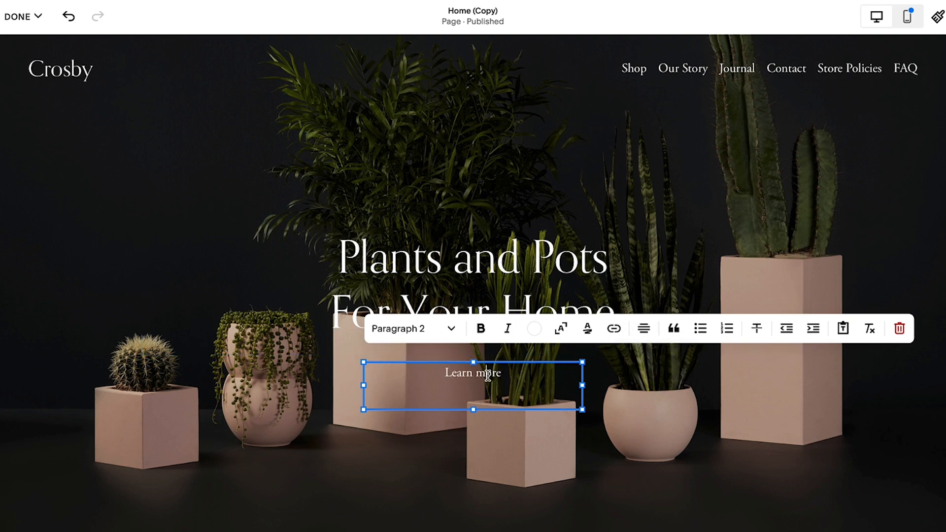
left_click(612, 329)
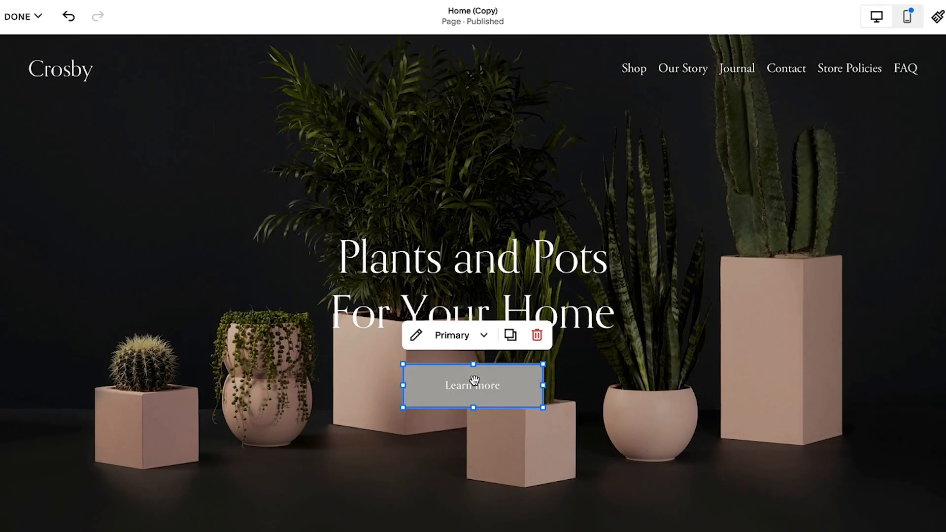
left_click(416, 335)
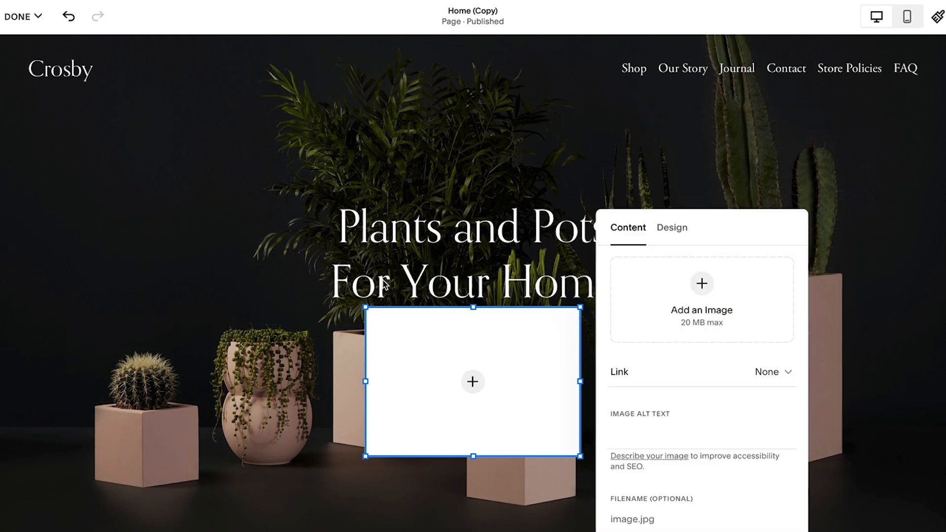
mouse_move(778, 380)
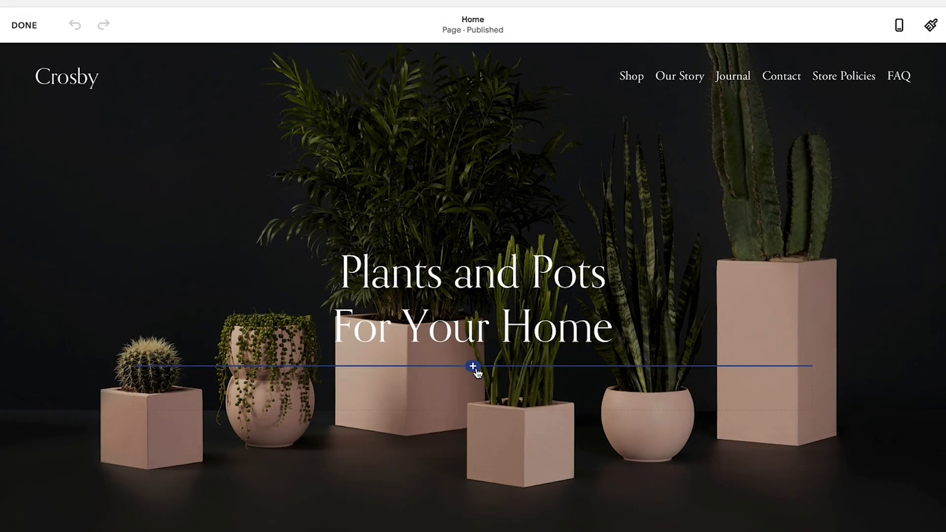
Set the Learn more button's link to exampledomain.com/home-1/#jump
left_click(472, 367)
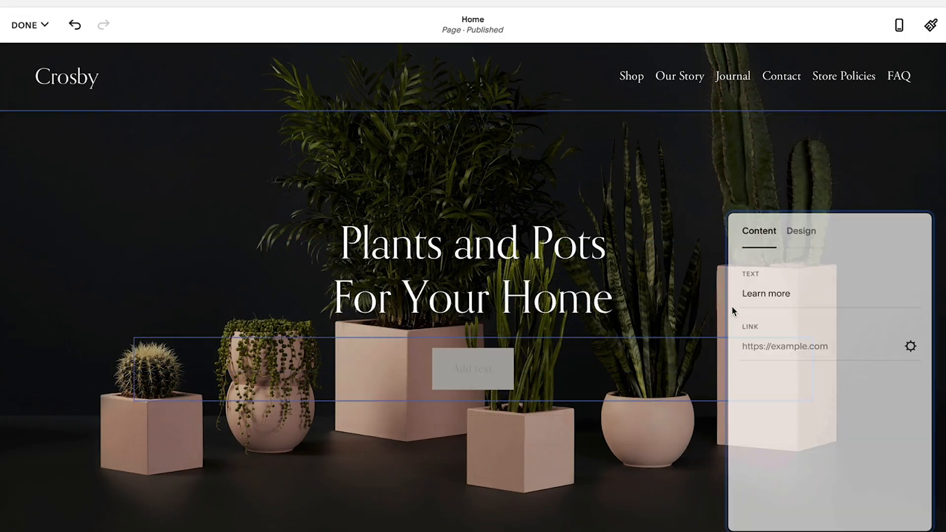
left_click(784, 346)
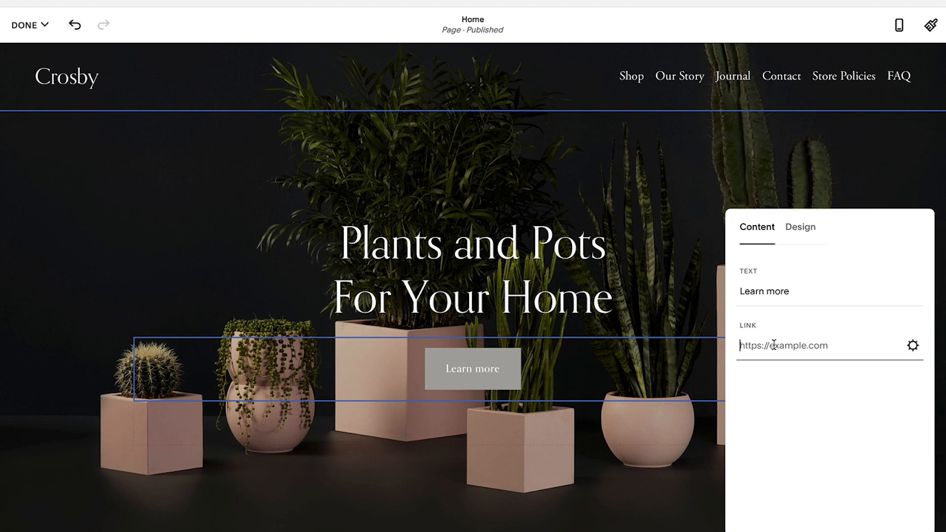
type("exampledomai")
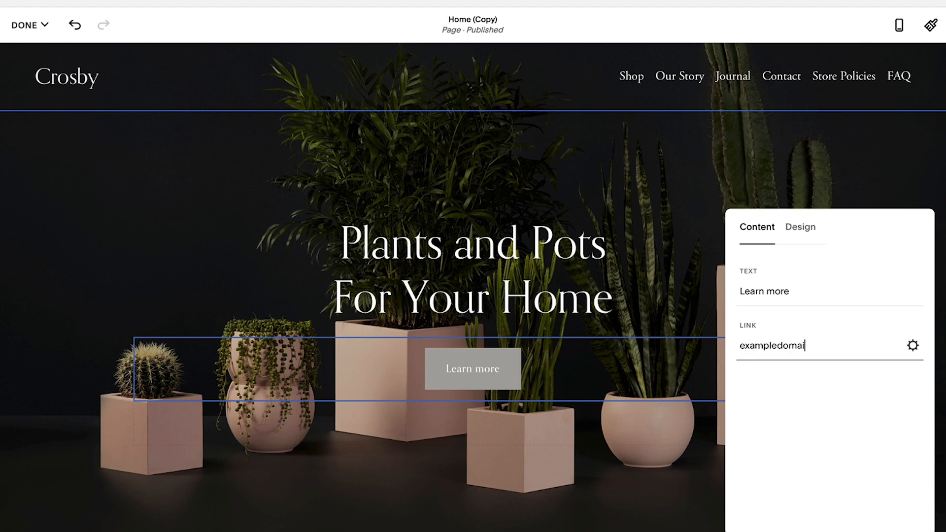
type("n.com/")
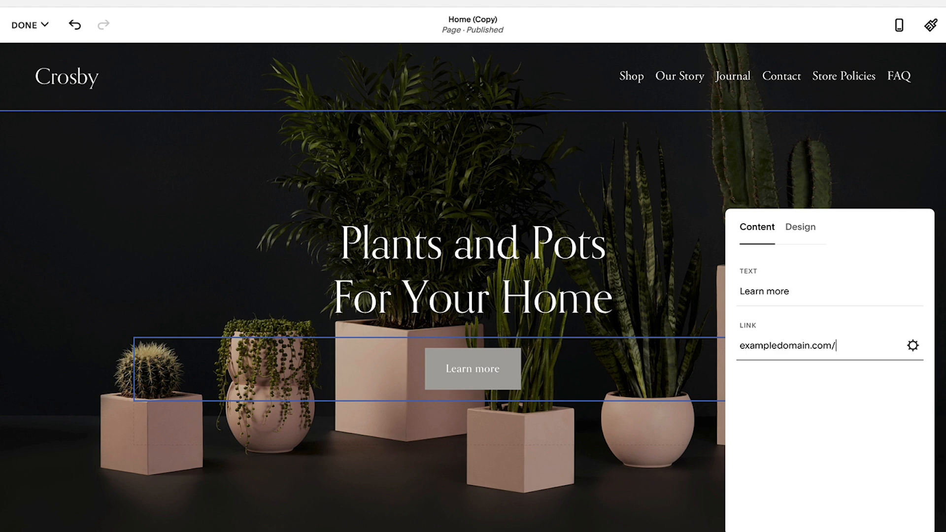
type("home-1")
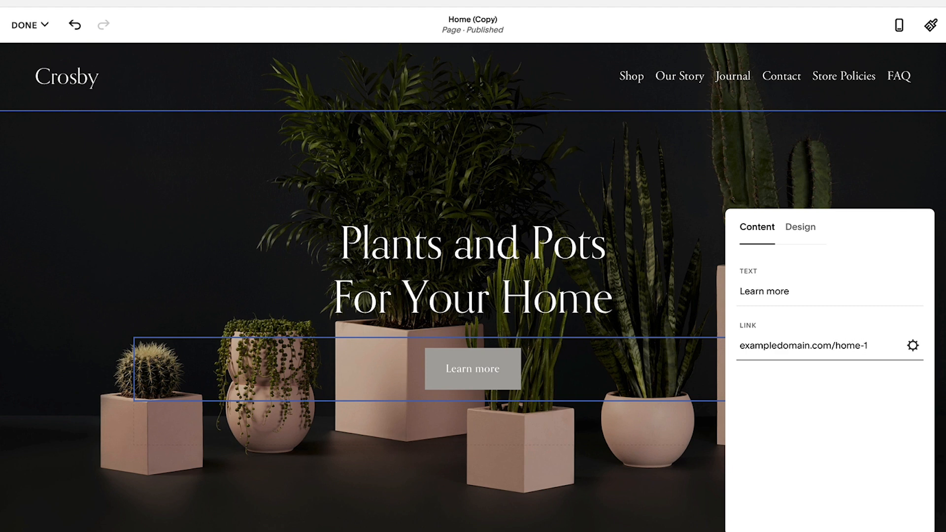
type("/#jump")
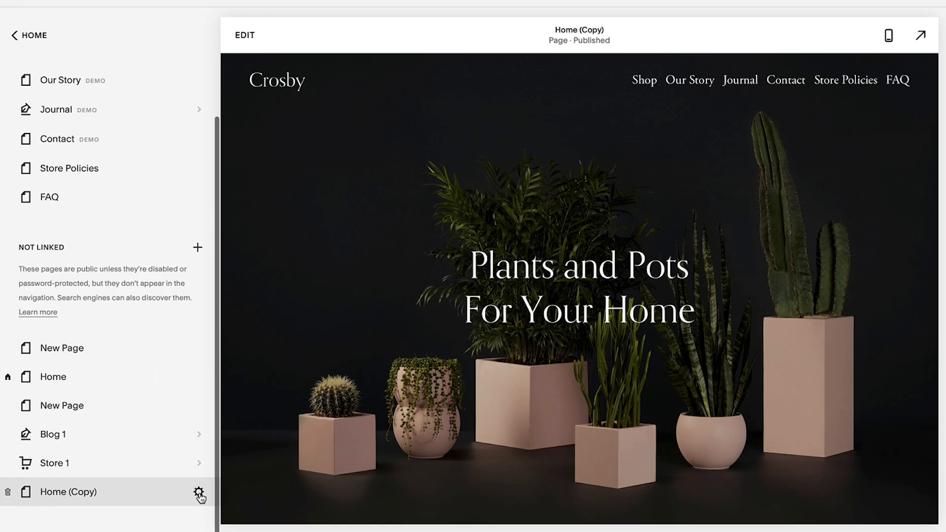
Check in Home (Copy) page settings that its URL slug is /home-1
left_click(200, 491)
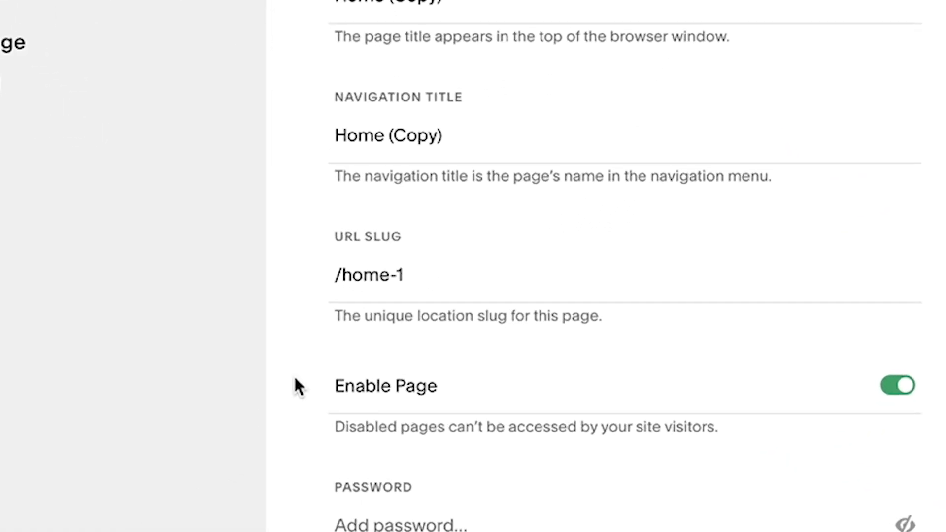
double_click(367, 275)
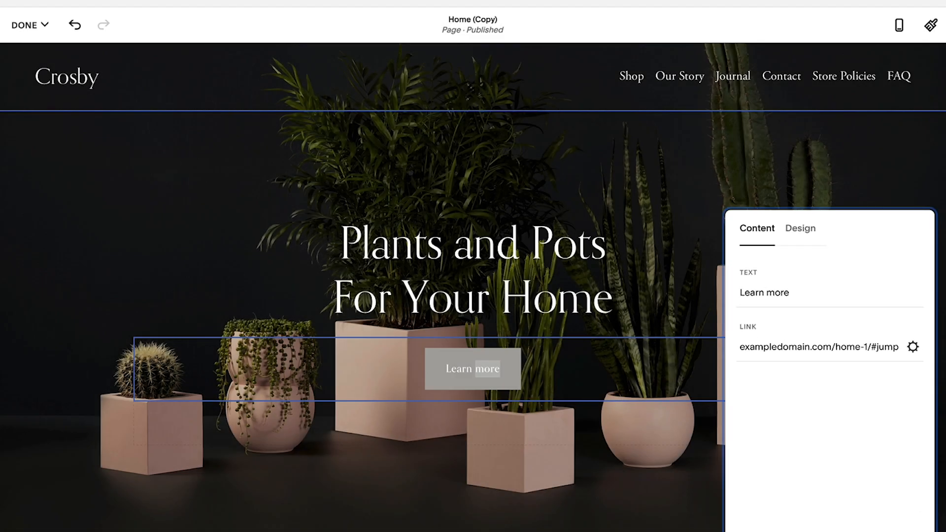
mouse_move(656, 457)
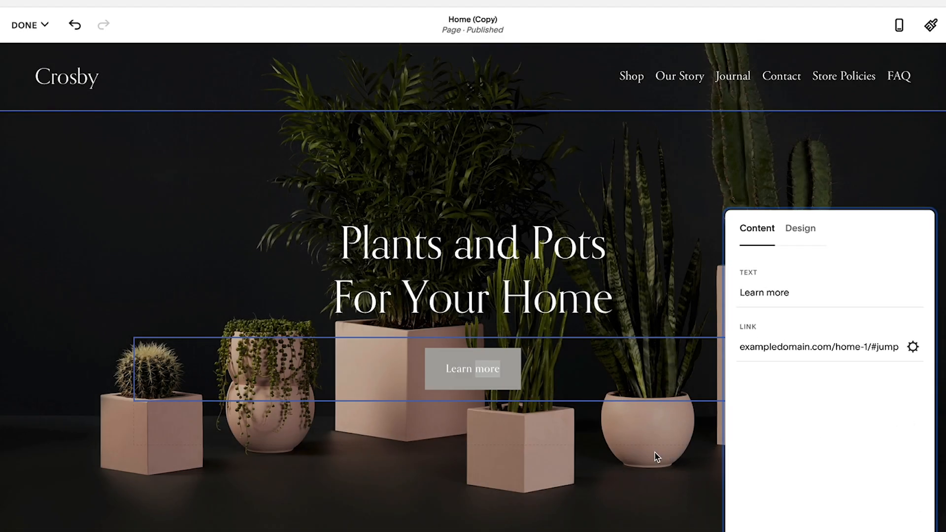
Scroll the page editor down to The Journal section
scroll("down", 3)
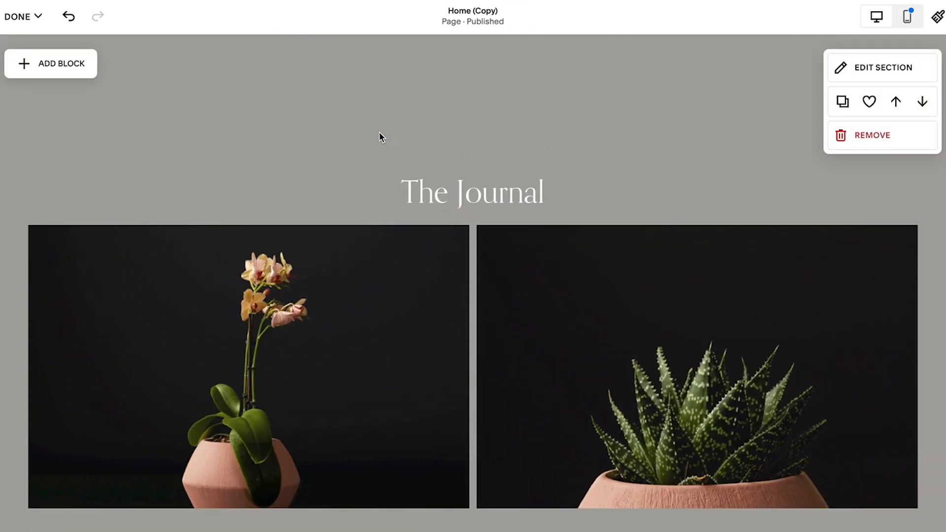
Insert a Code block above The Journal heading and start editing its HTML
left_click(50, 63)
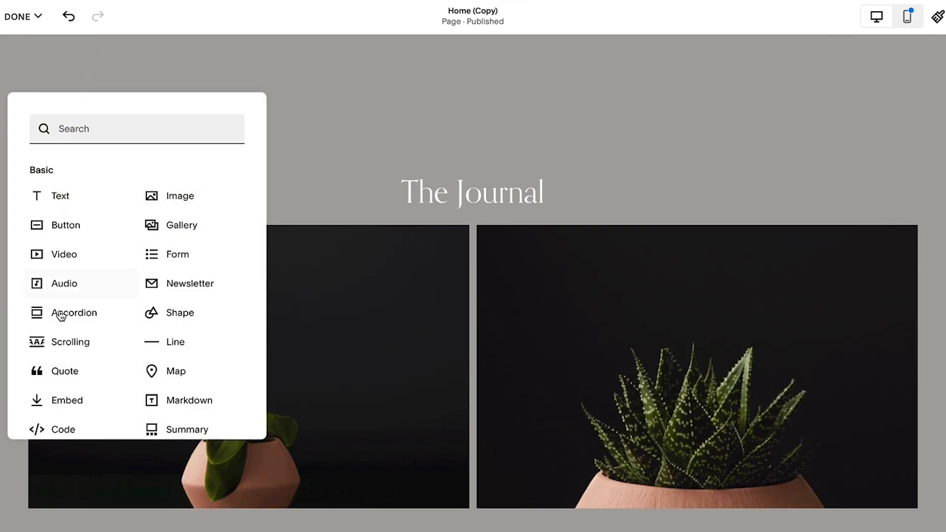
left_click(61, 195)
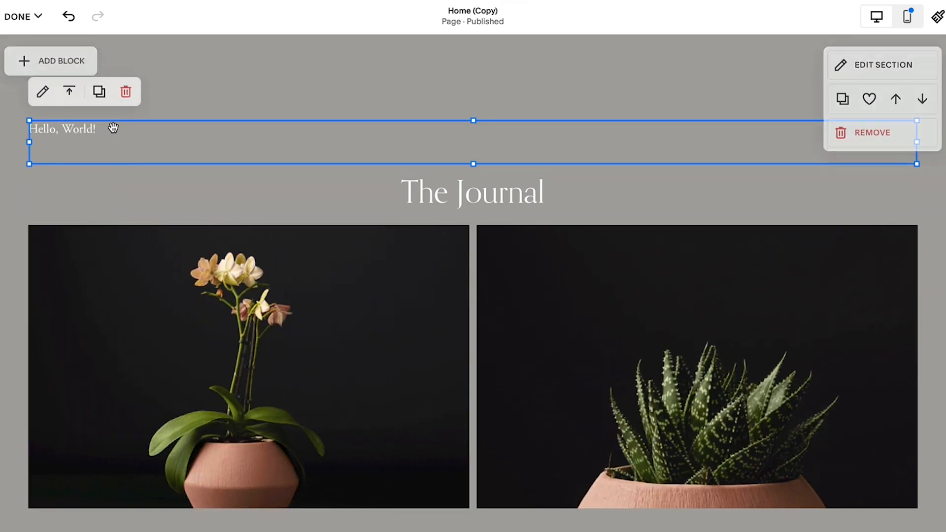
left_click(42, 91)
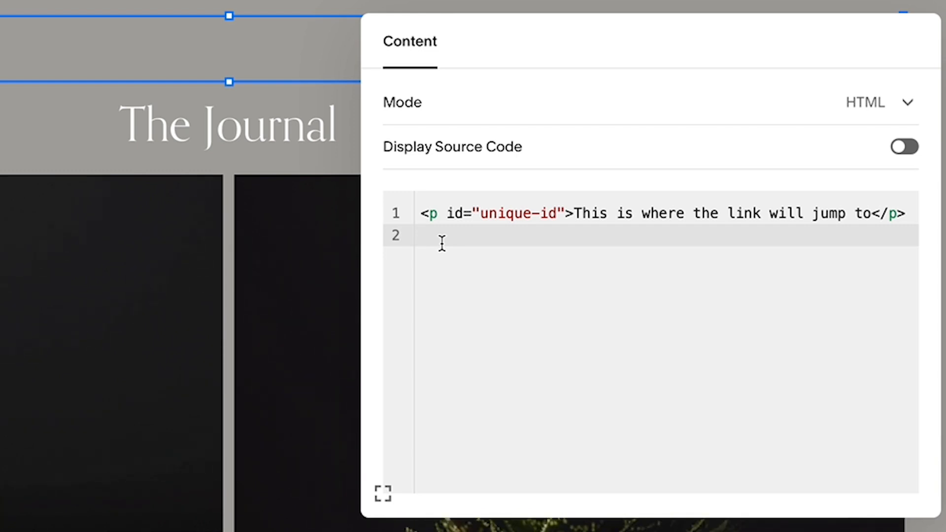
Give the paragraph id 'jump' and text 'Learn more about plants here!'
double_click(515, 214)
type("jump")
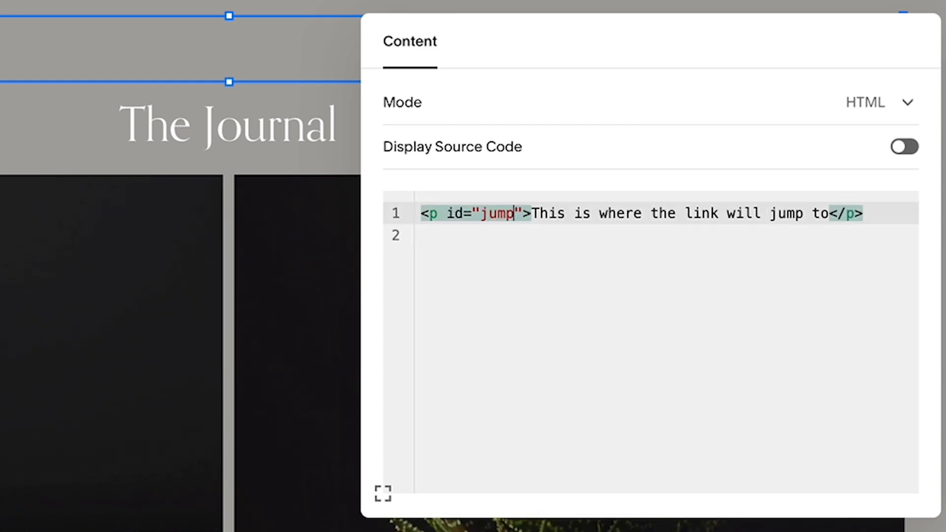
left_click(541, 236)
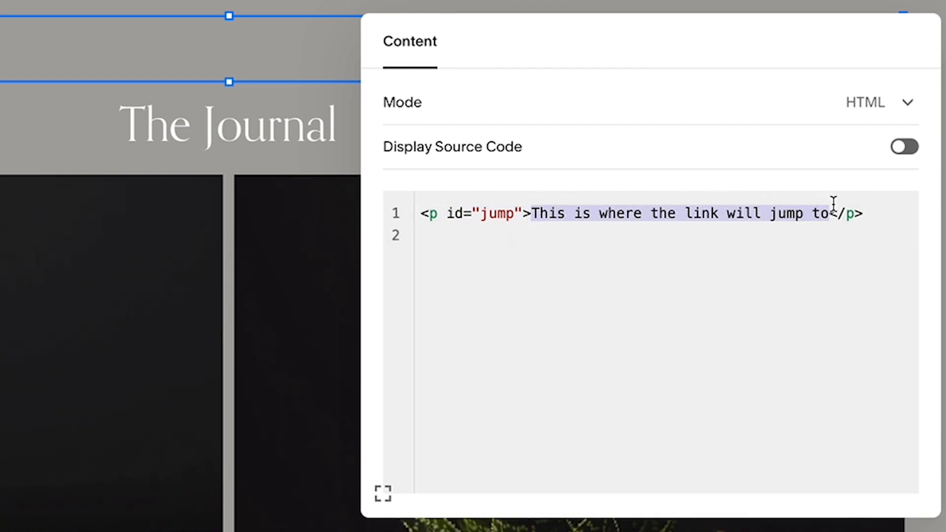
type("Learn </p>")
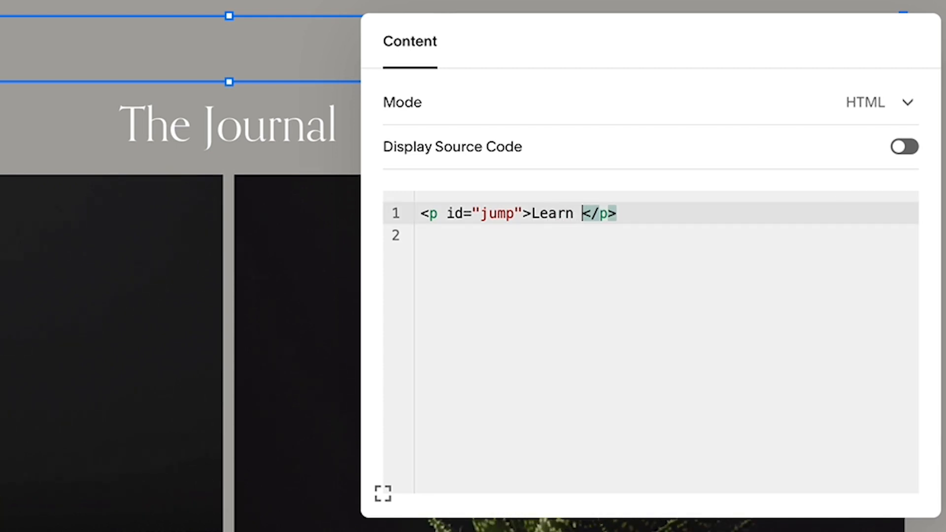
type("more about p")
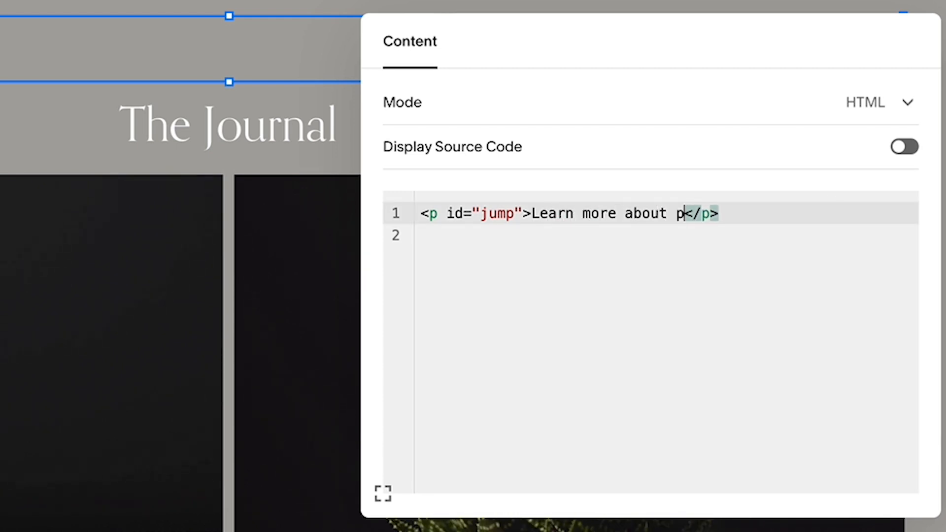
type("lants here")
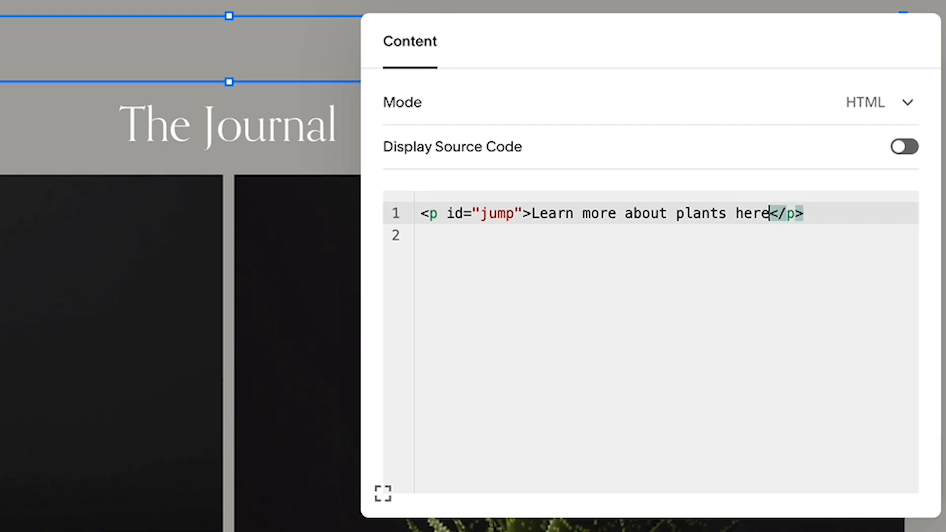
type("!")
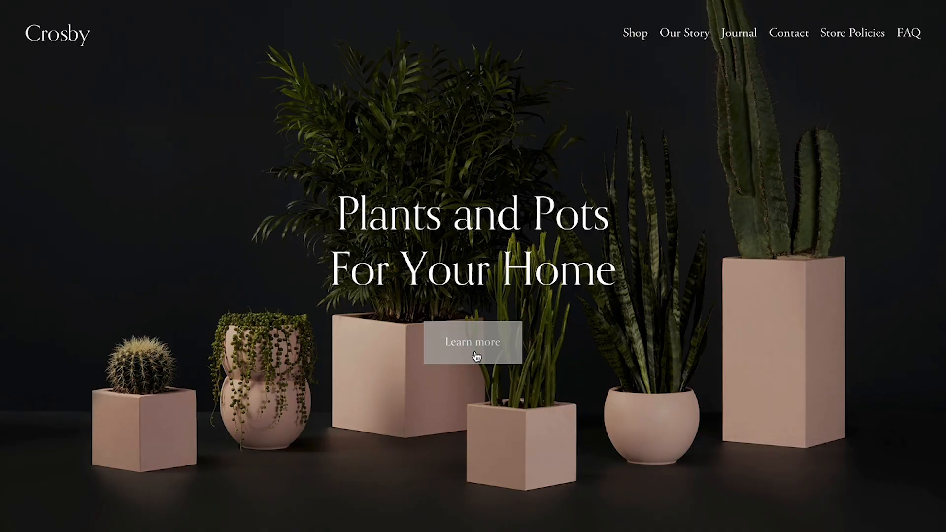
Follow the live Learn more button twice to confirm it jumps to the anchor above The Journal
left_click(472, 343)
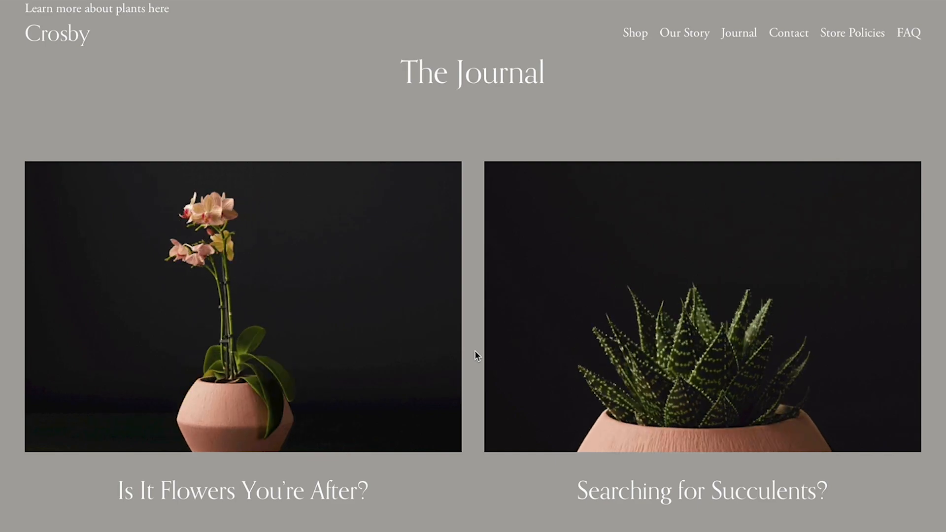
scroll("down", 3)
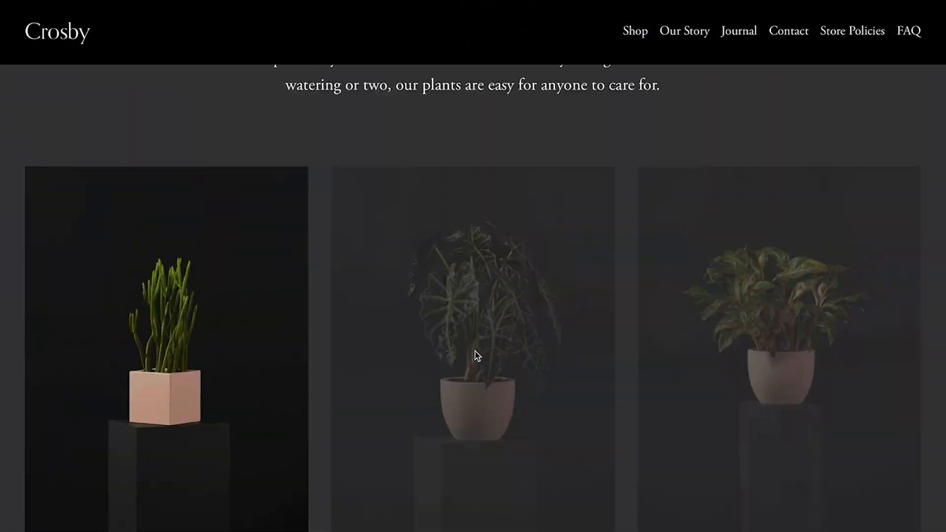
scroll("up", 3)
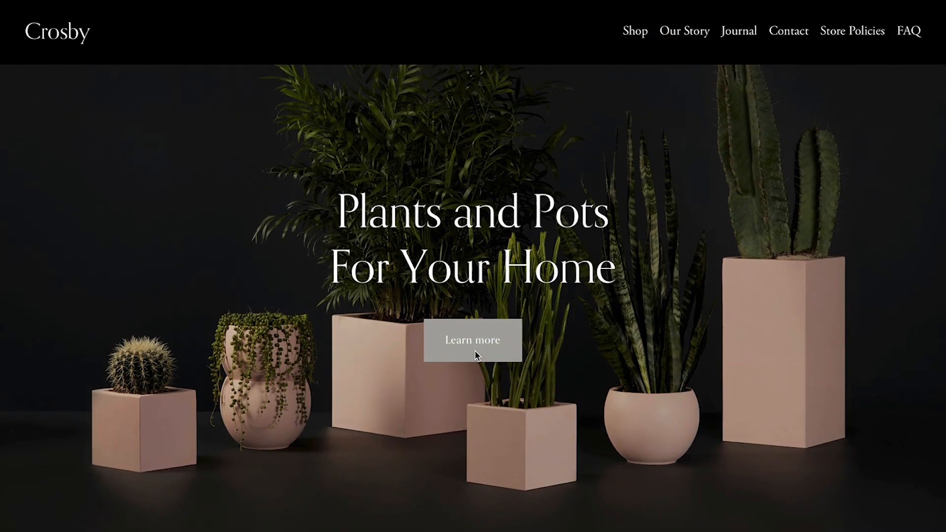
left_click(472, 340)
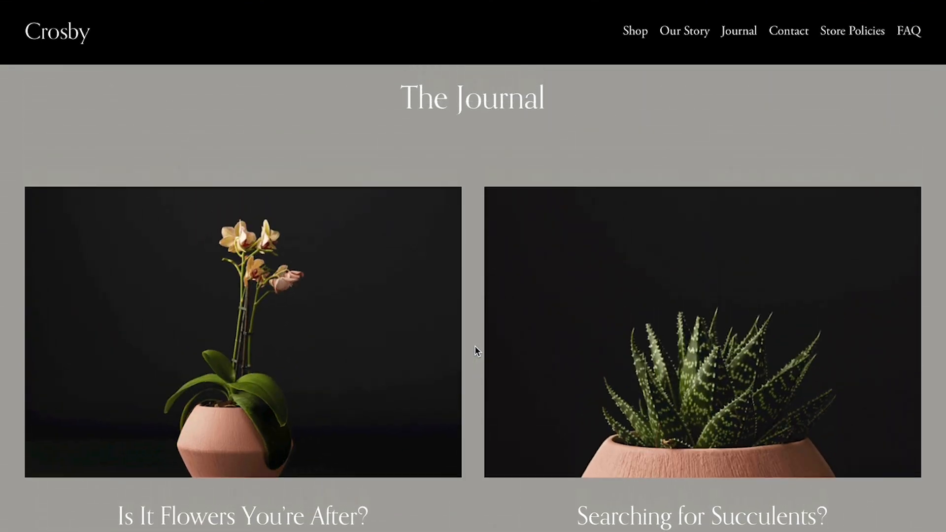
scroll("down", 3)
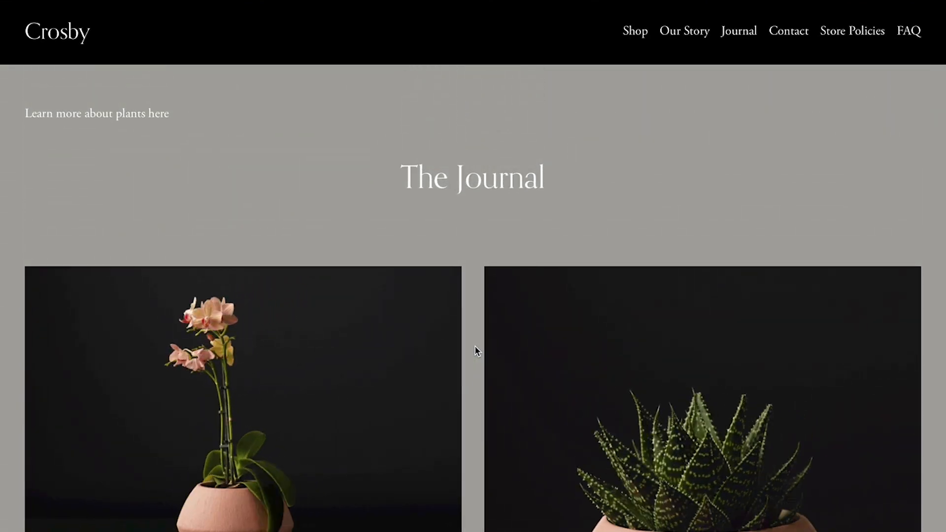